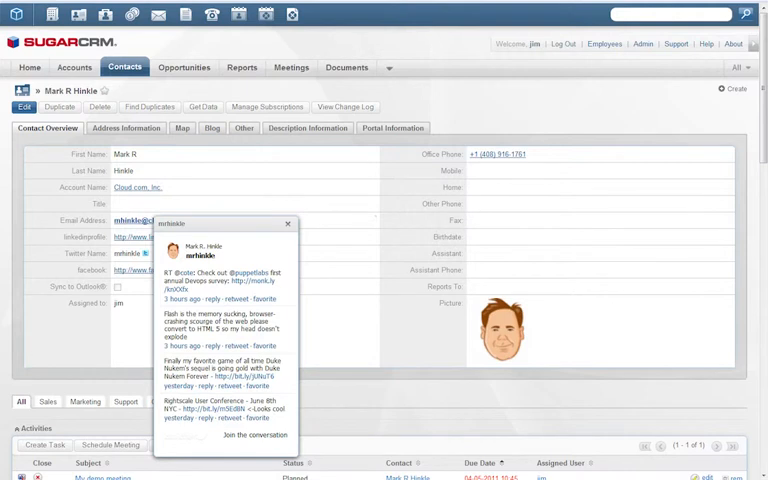
Show Mark R Hinkle's embedded blog on his contact record.
{"action": "left_click", "coordinate": [212, 128]}
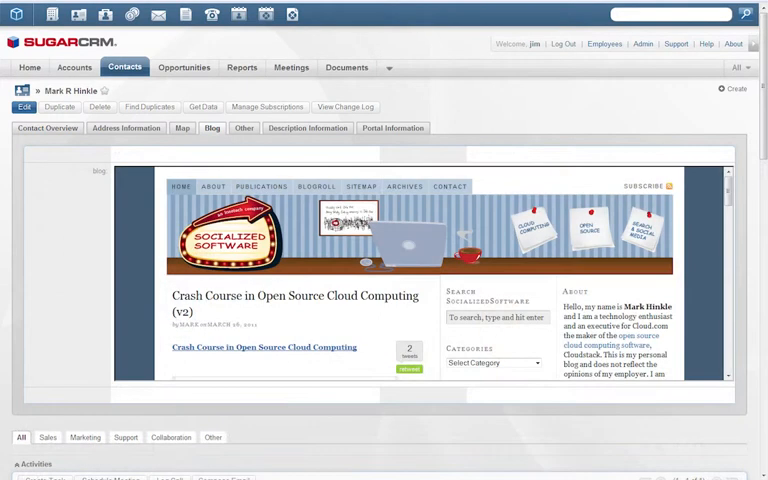
Show the Activity Streams dashboard with Facebook, Twitter and activity feeds side by side.
{"action": "left_click", "coordinate": [180, 128]}
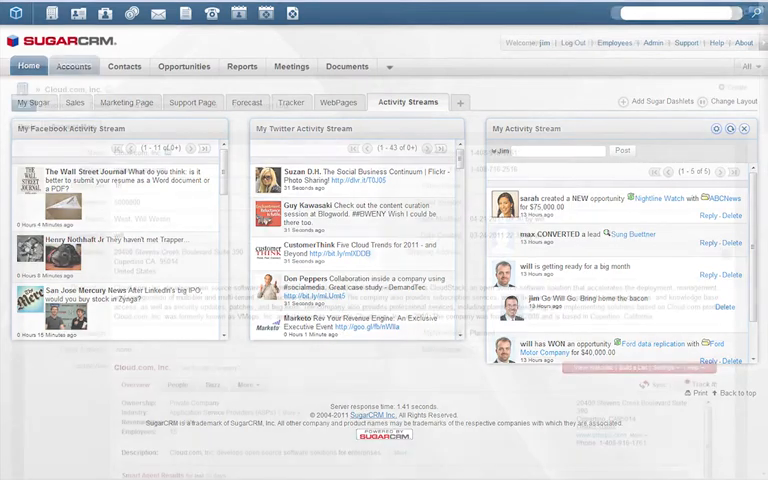
View the Cloud.com account's InsideView panel with company overview, news and smart agent results.
{"action": "left_click", "coordinate": [76, 68]}
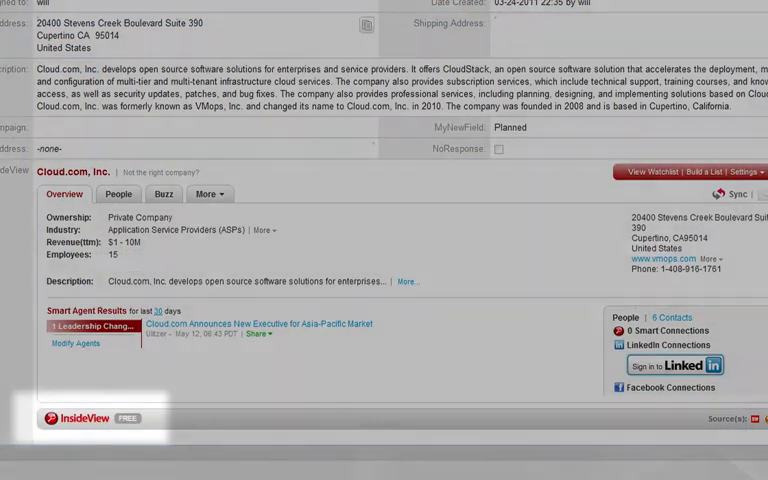
{"action": "scroll", "scroll_direction": "down", "scroll_amount": 3}
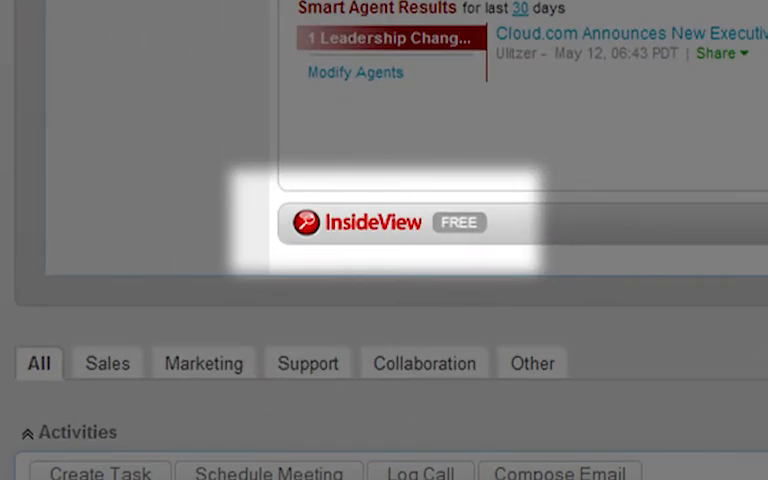